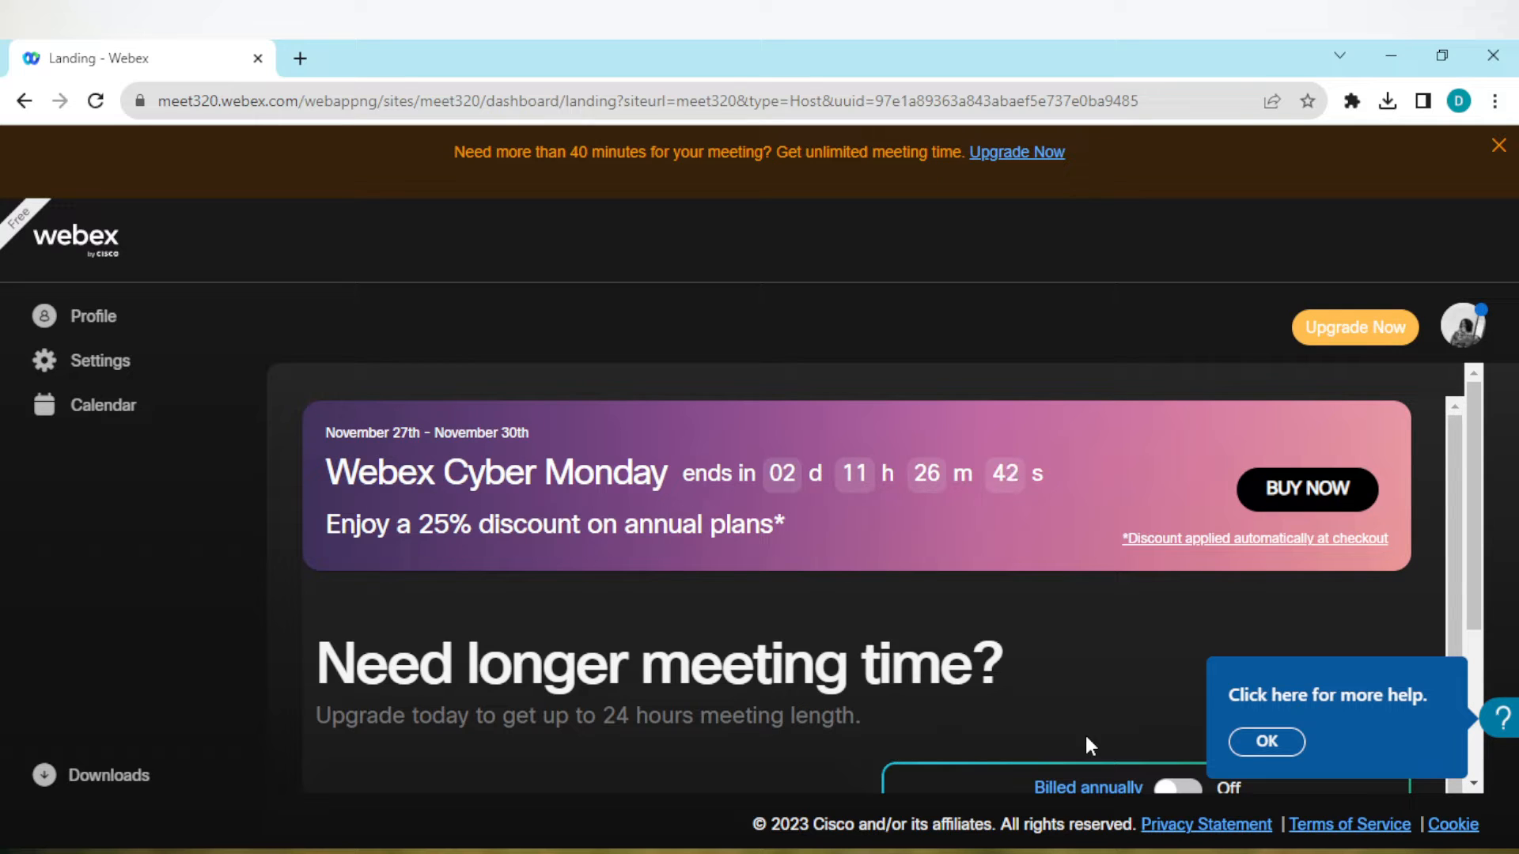
mouse_move(574, 802)
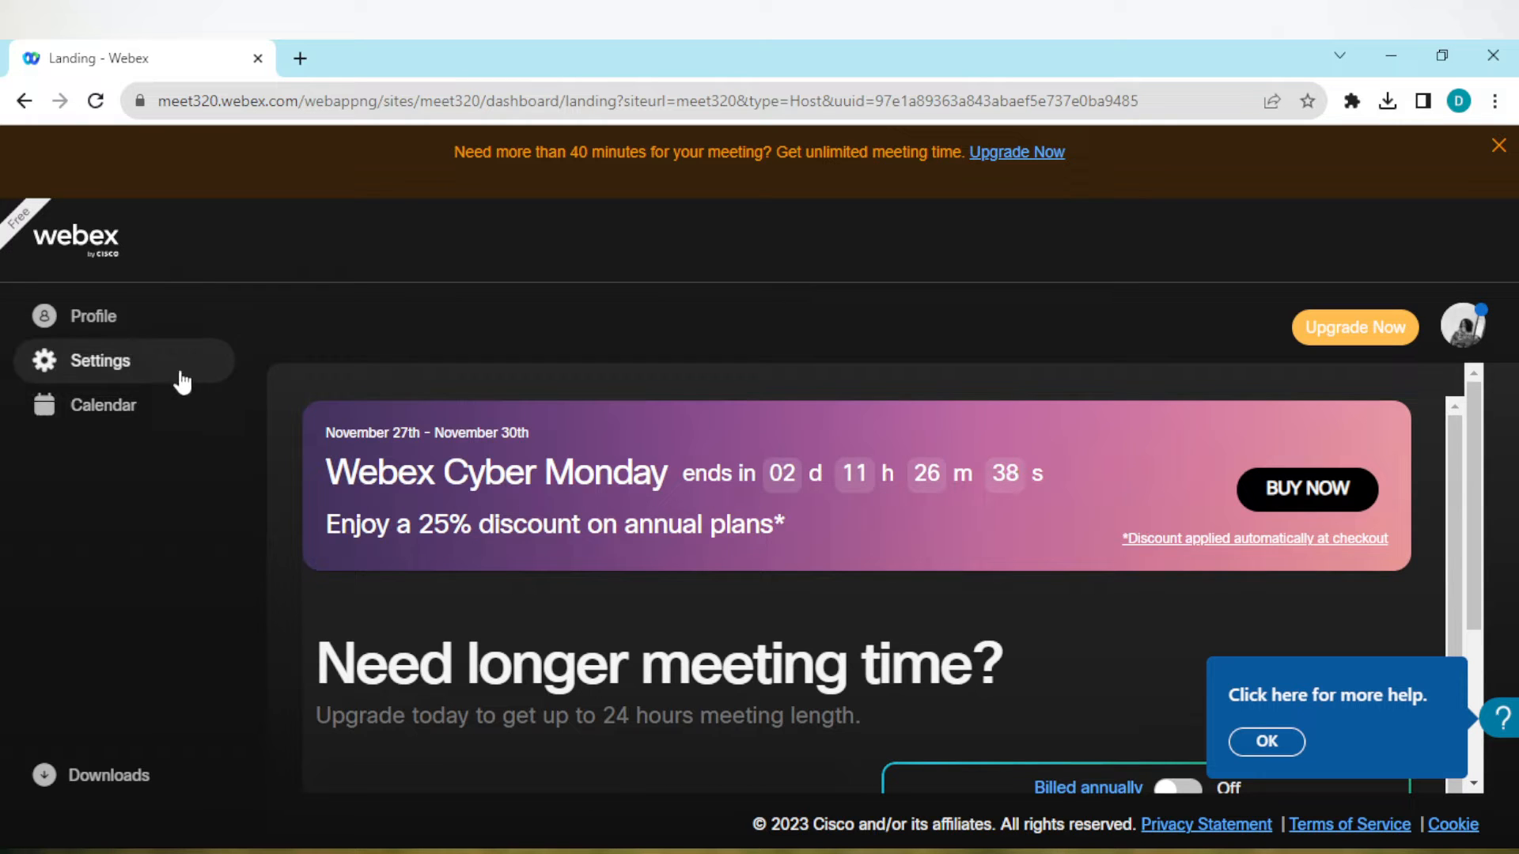
mouse_move(161, 411)
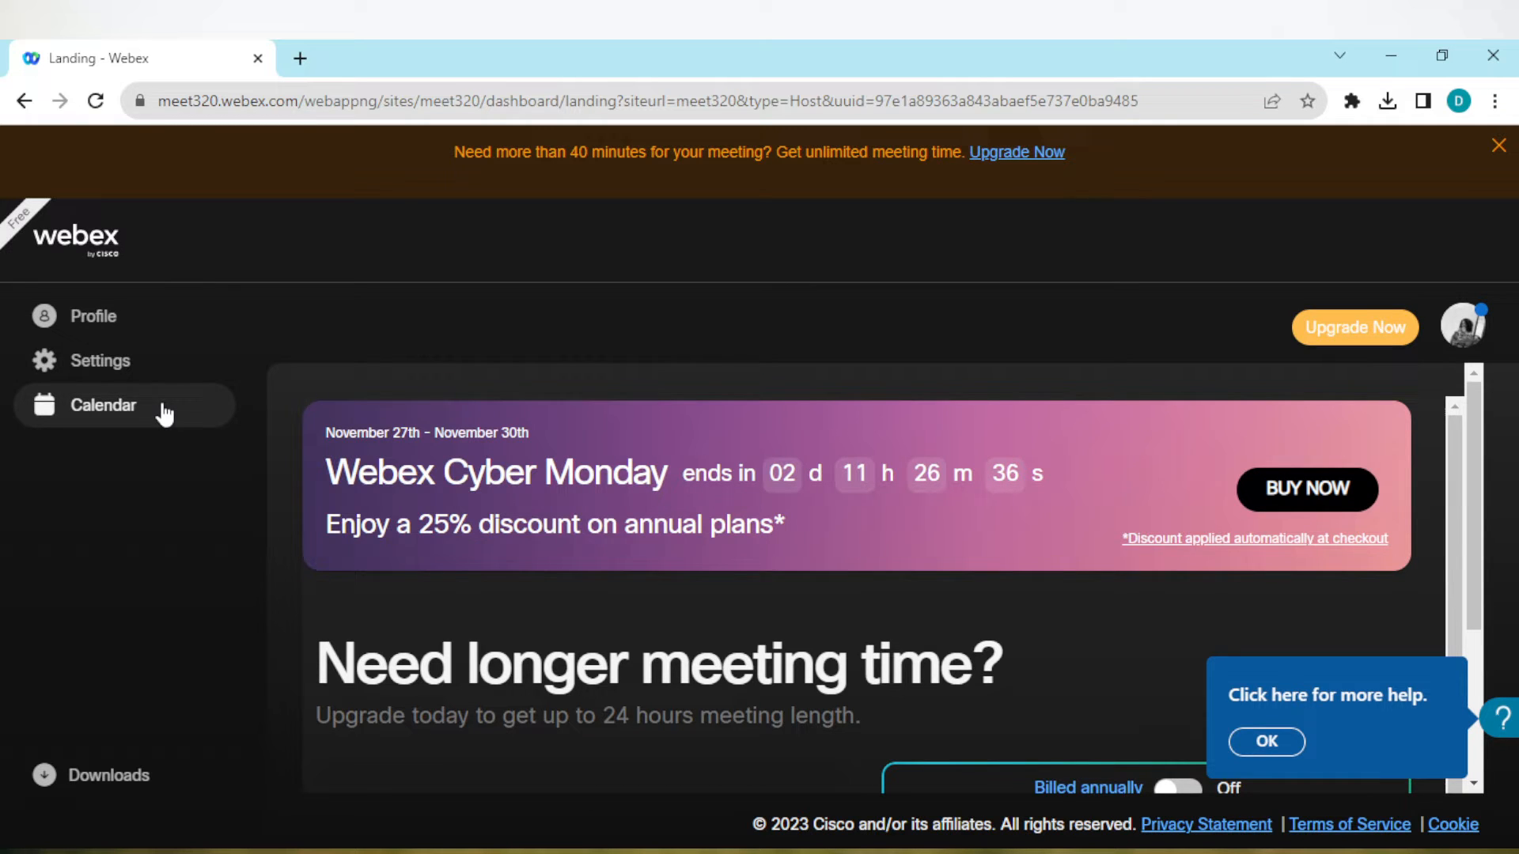
Start a personal room meeting from the Calendar page
click(105, 405)
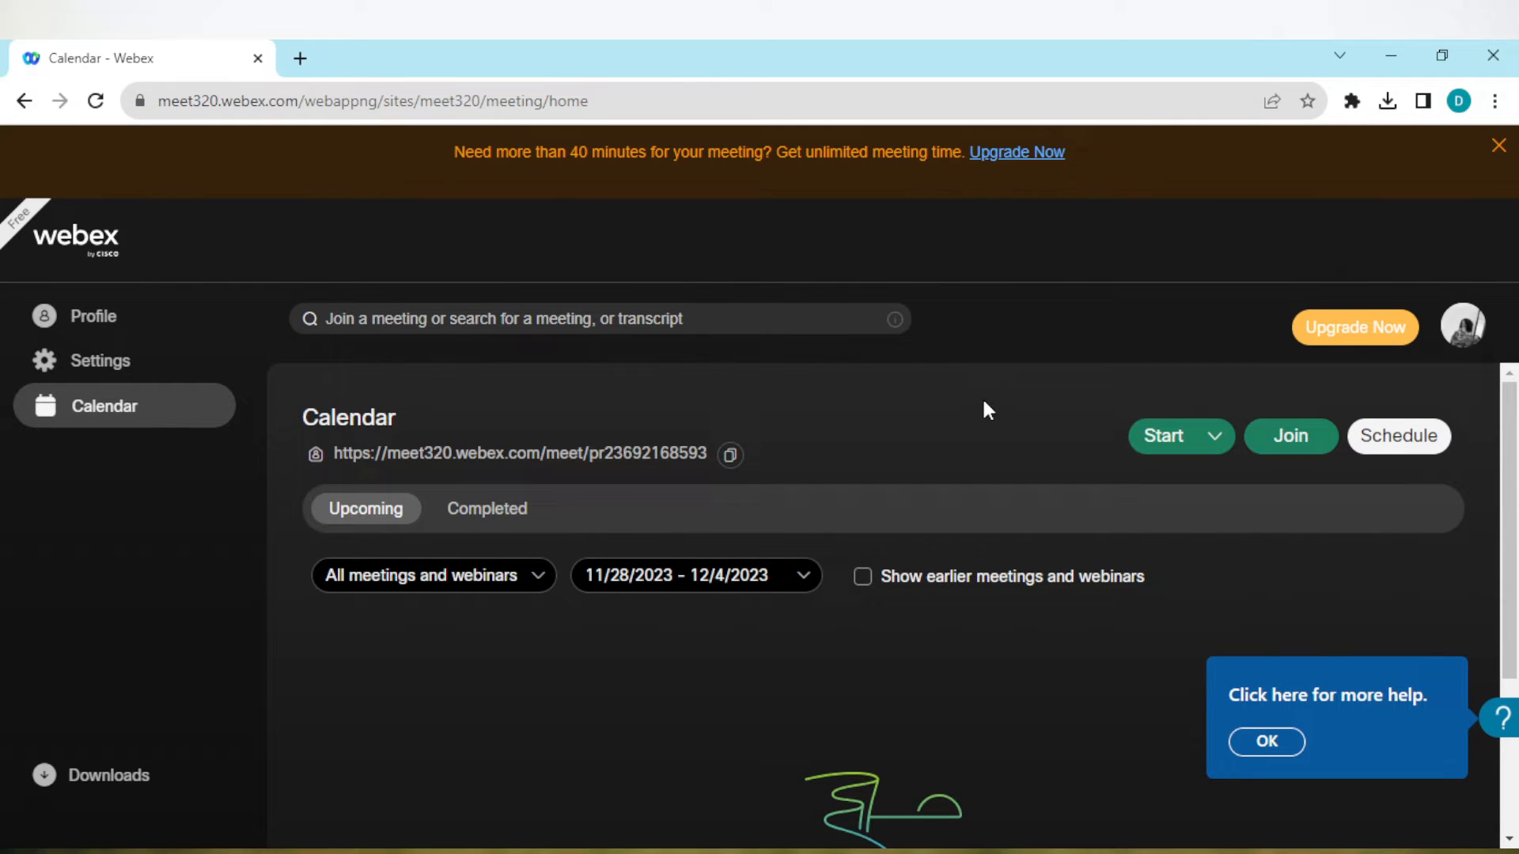
mouse_move(994, 541)
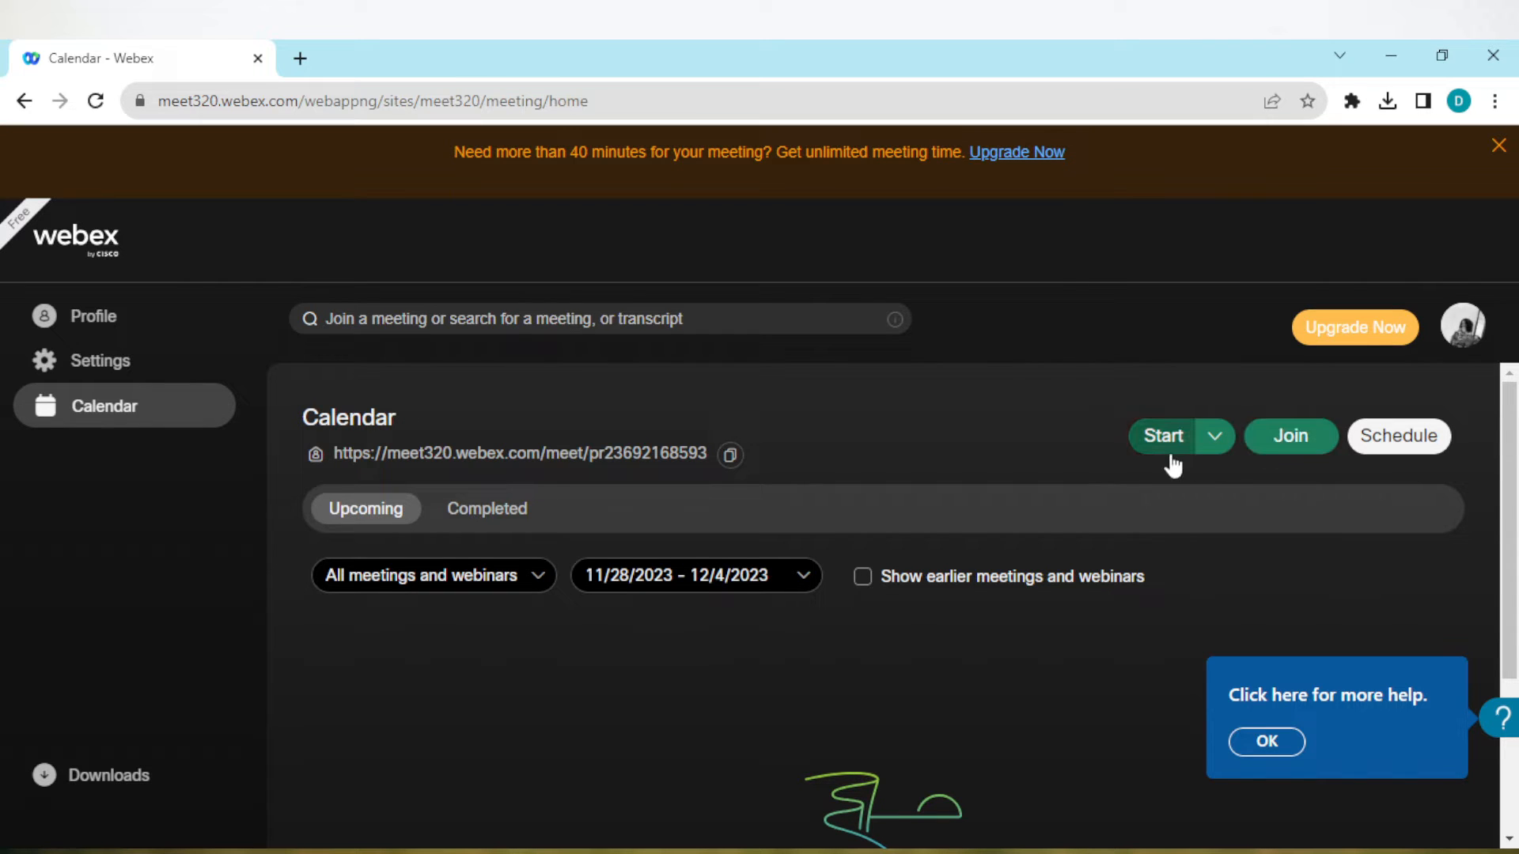
mouse_move(1356, 437)
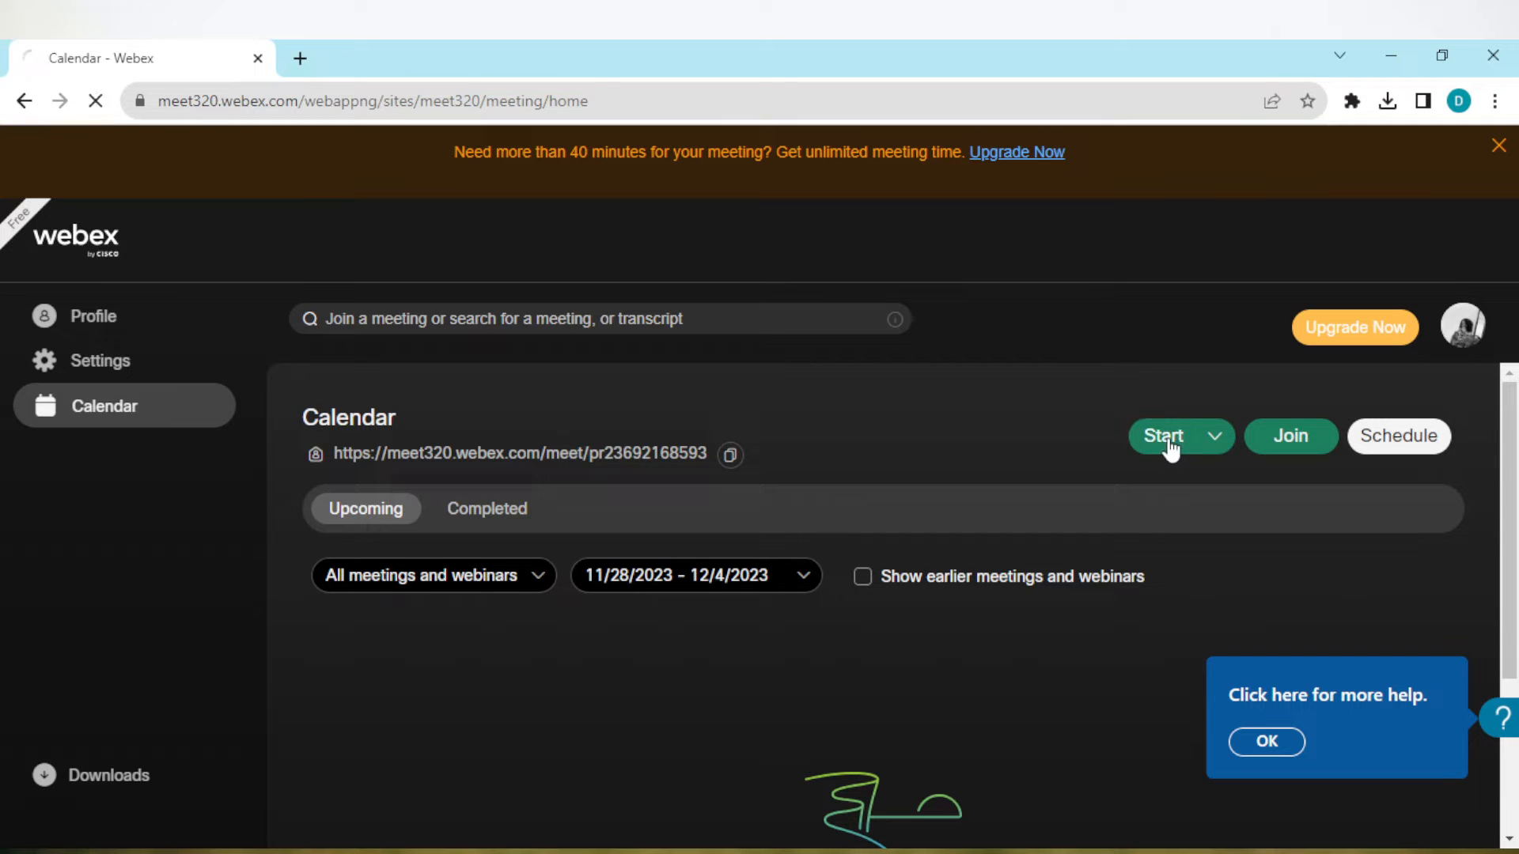
click(1166, 437)
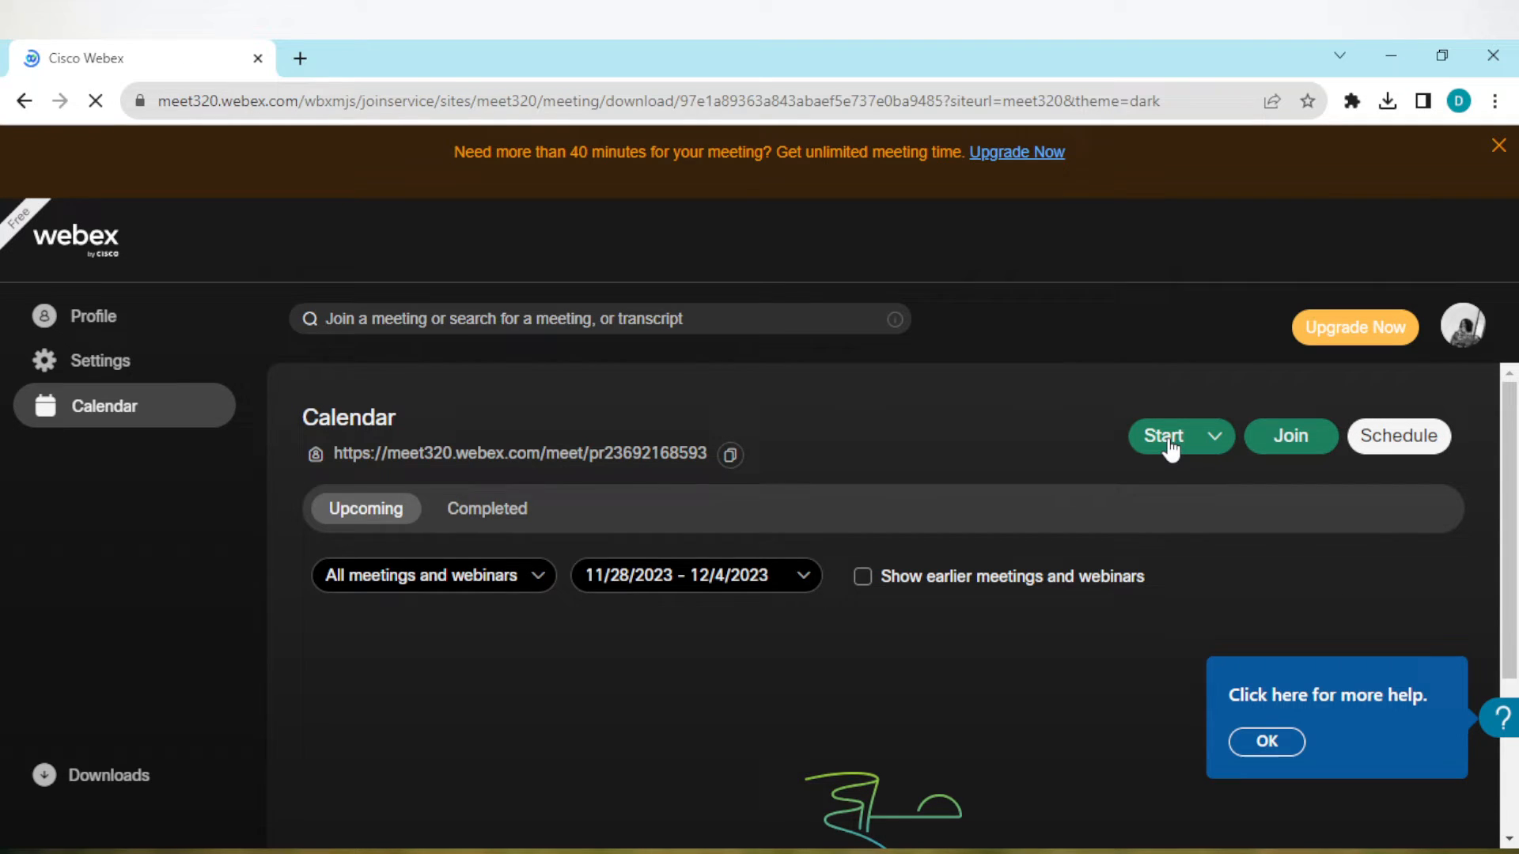
Cancel the 'Open Webex?' prompt so the join page stays in the browser
click(1163, 437)
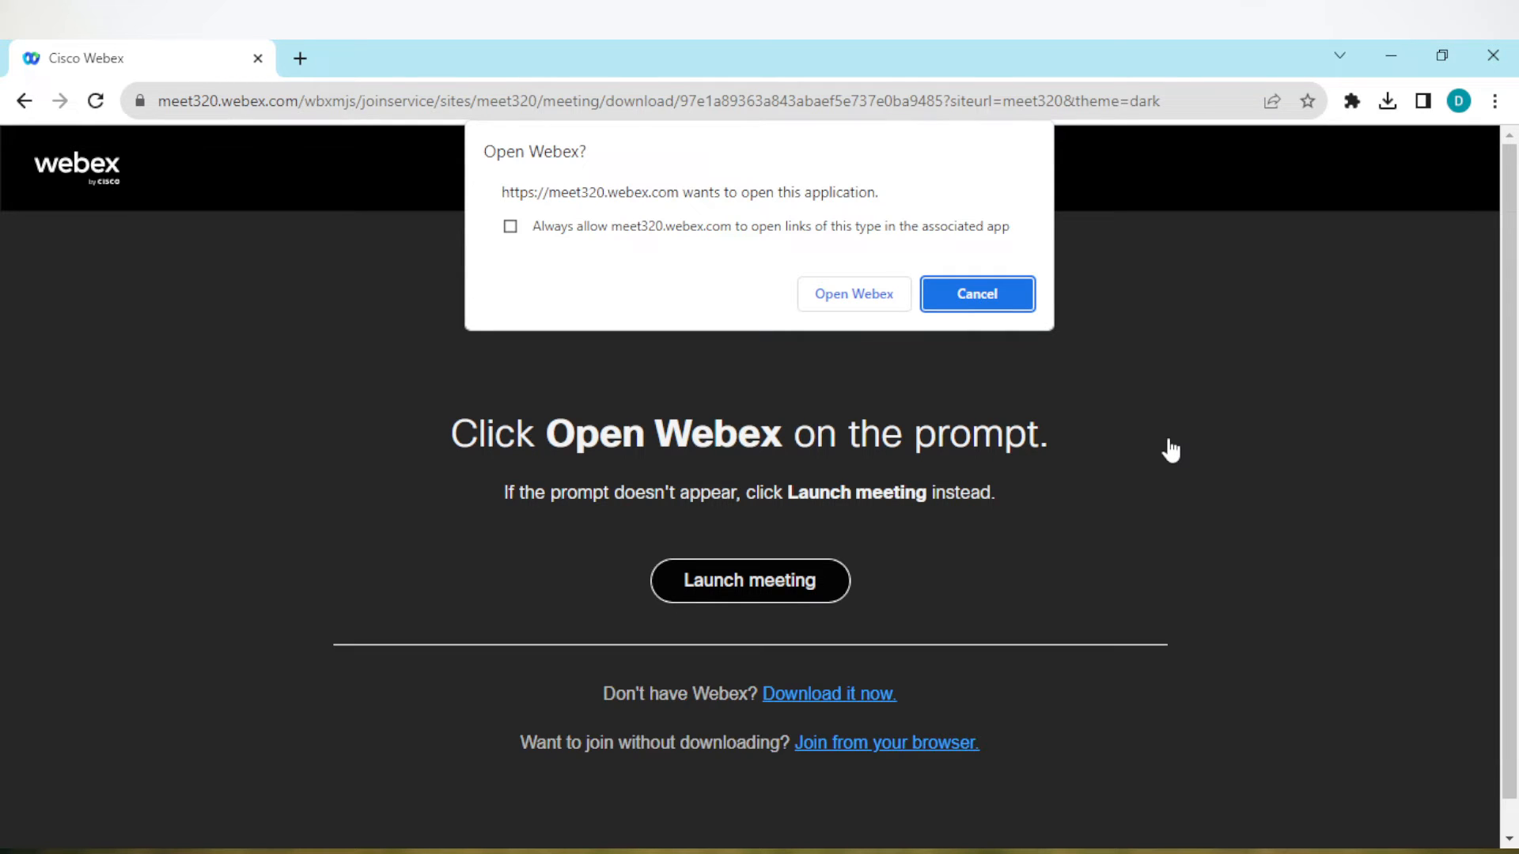
click(977, 295)
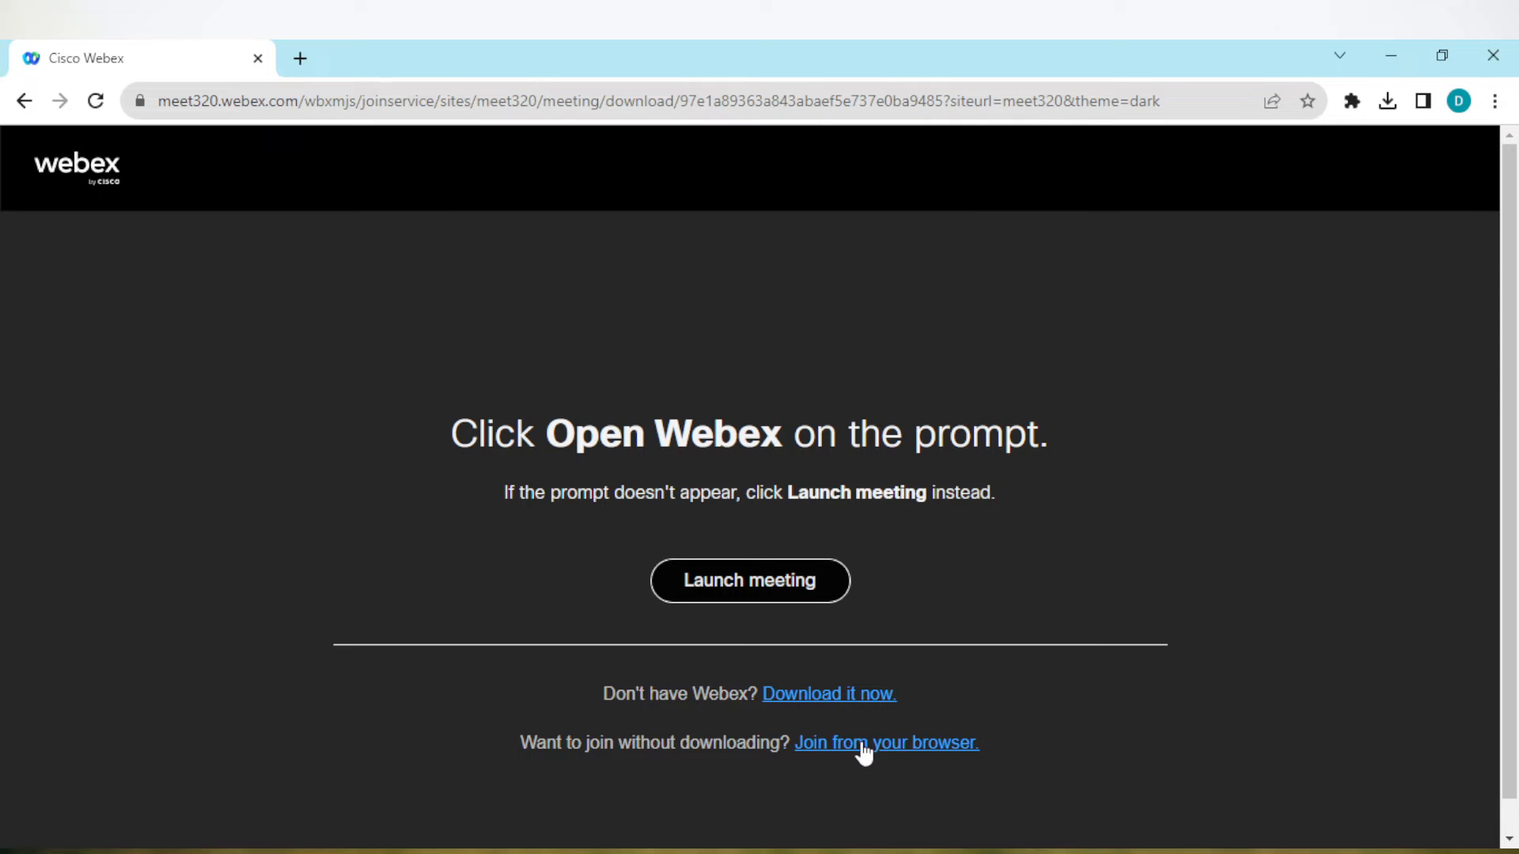
Join from the browser and start the personal room meeting from the preview screen
click(886, 743)
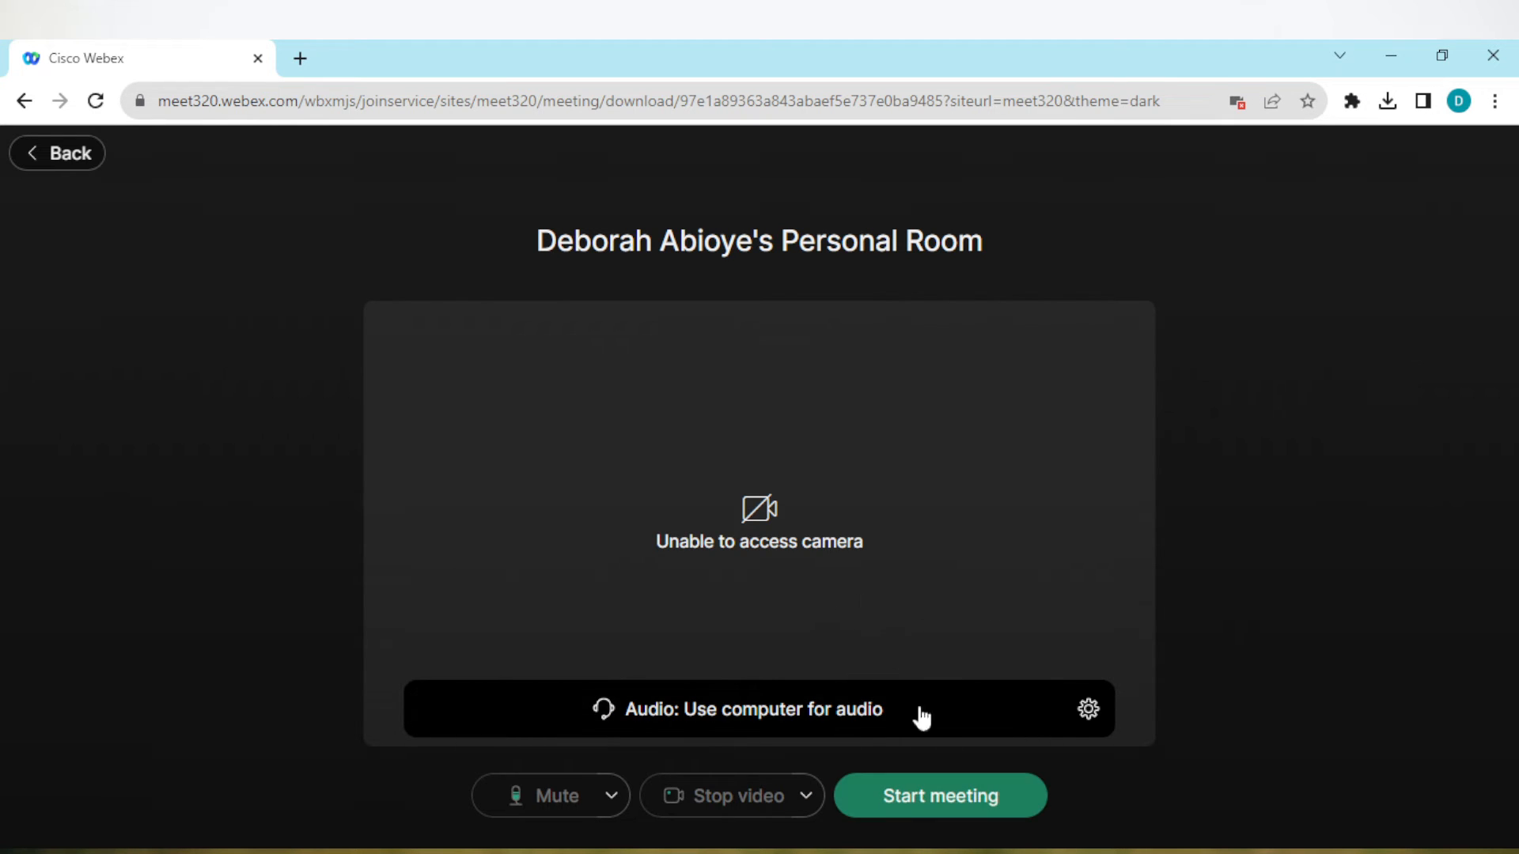
click(940, 796)
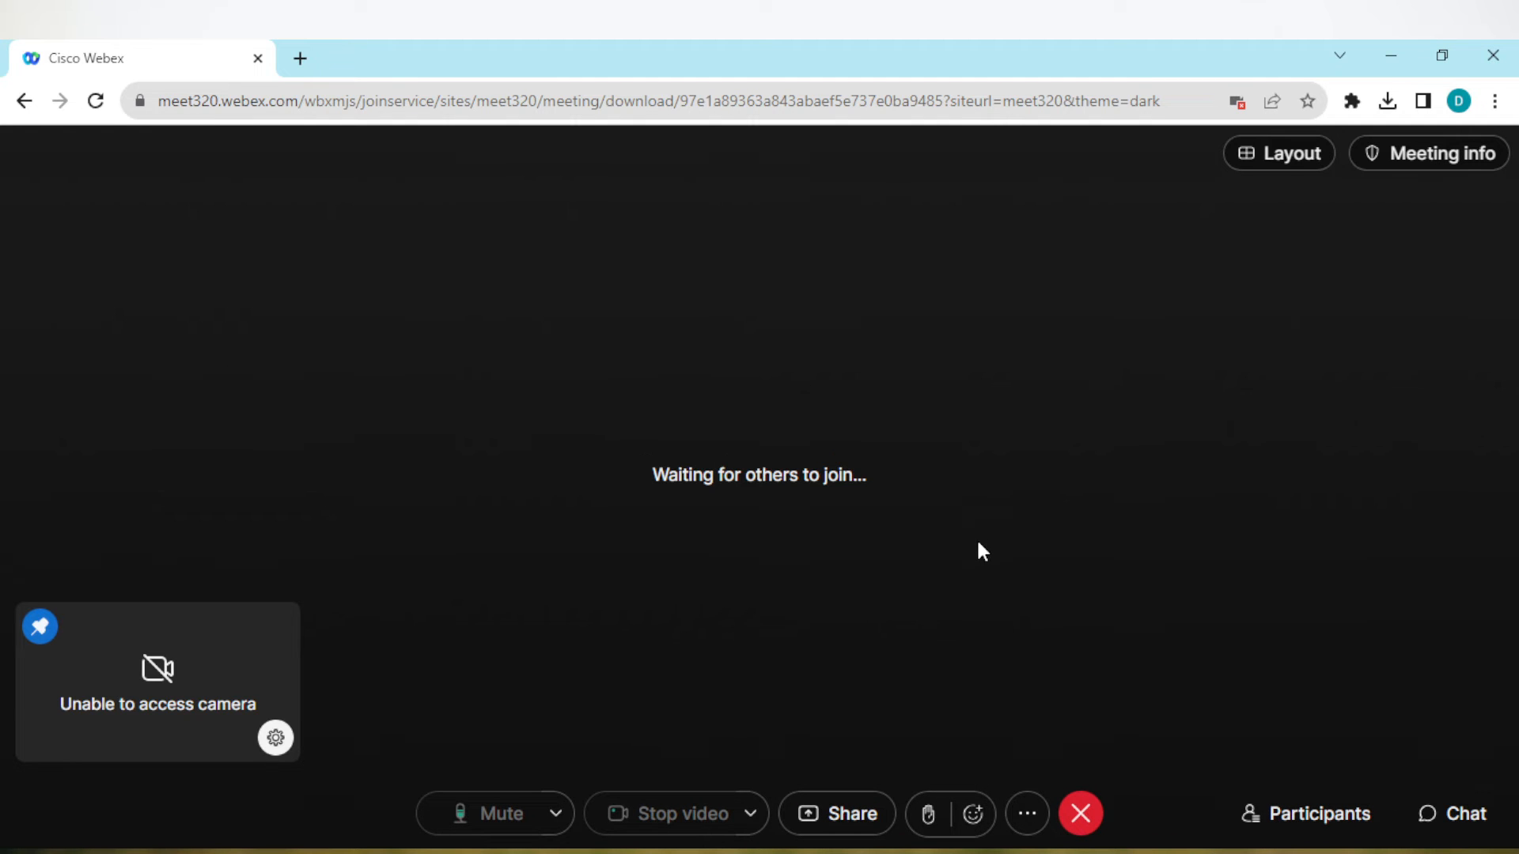
mouse_move(981, 544)
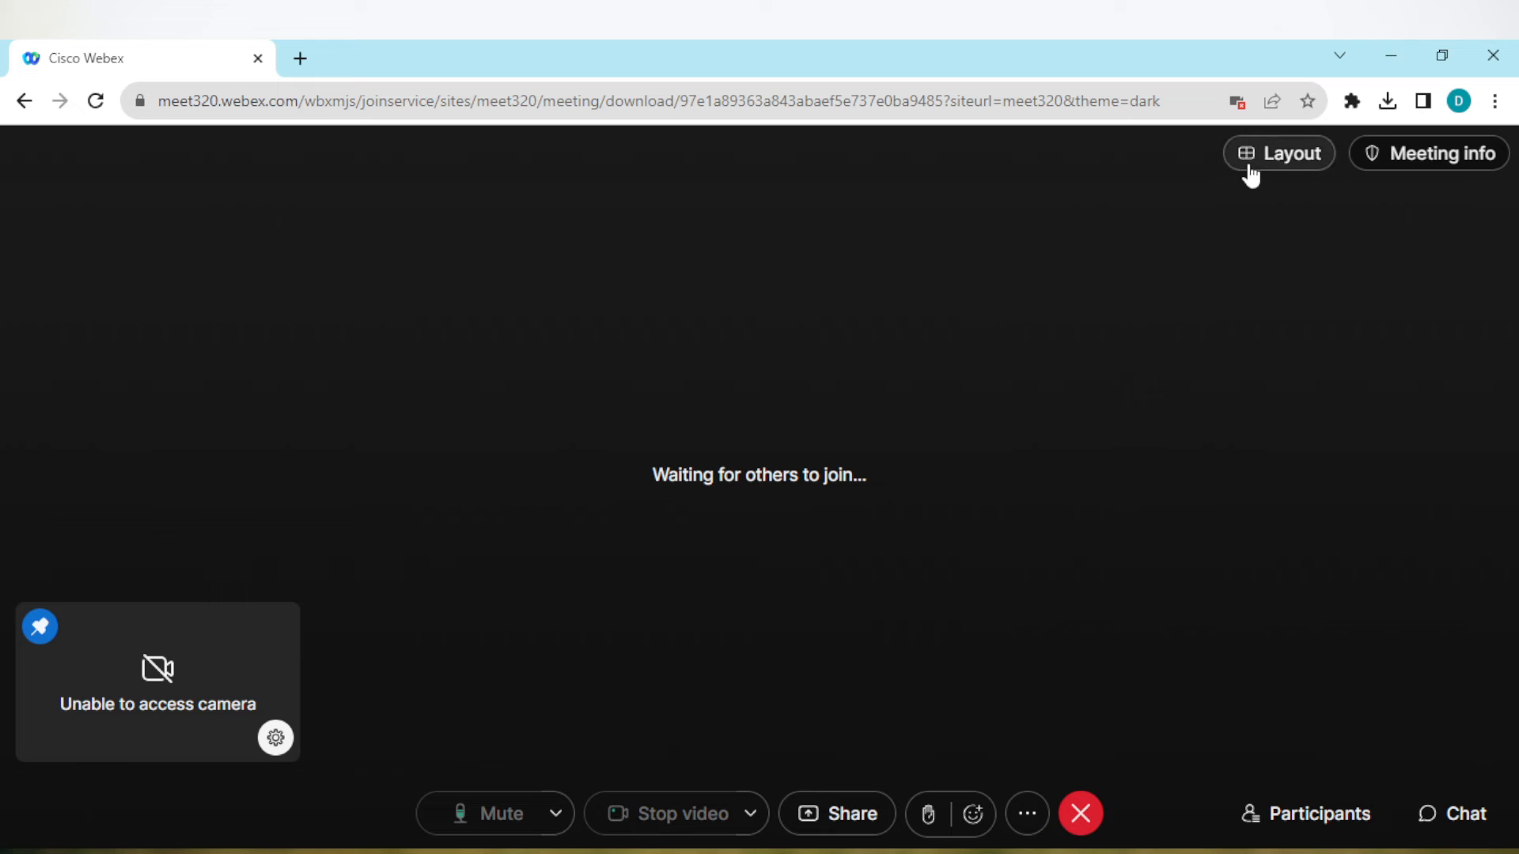
click(1278, 154)
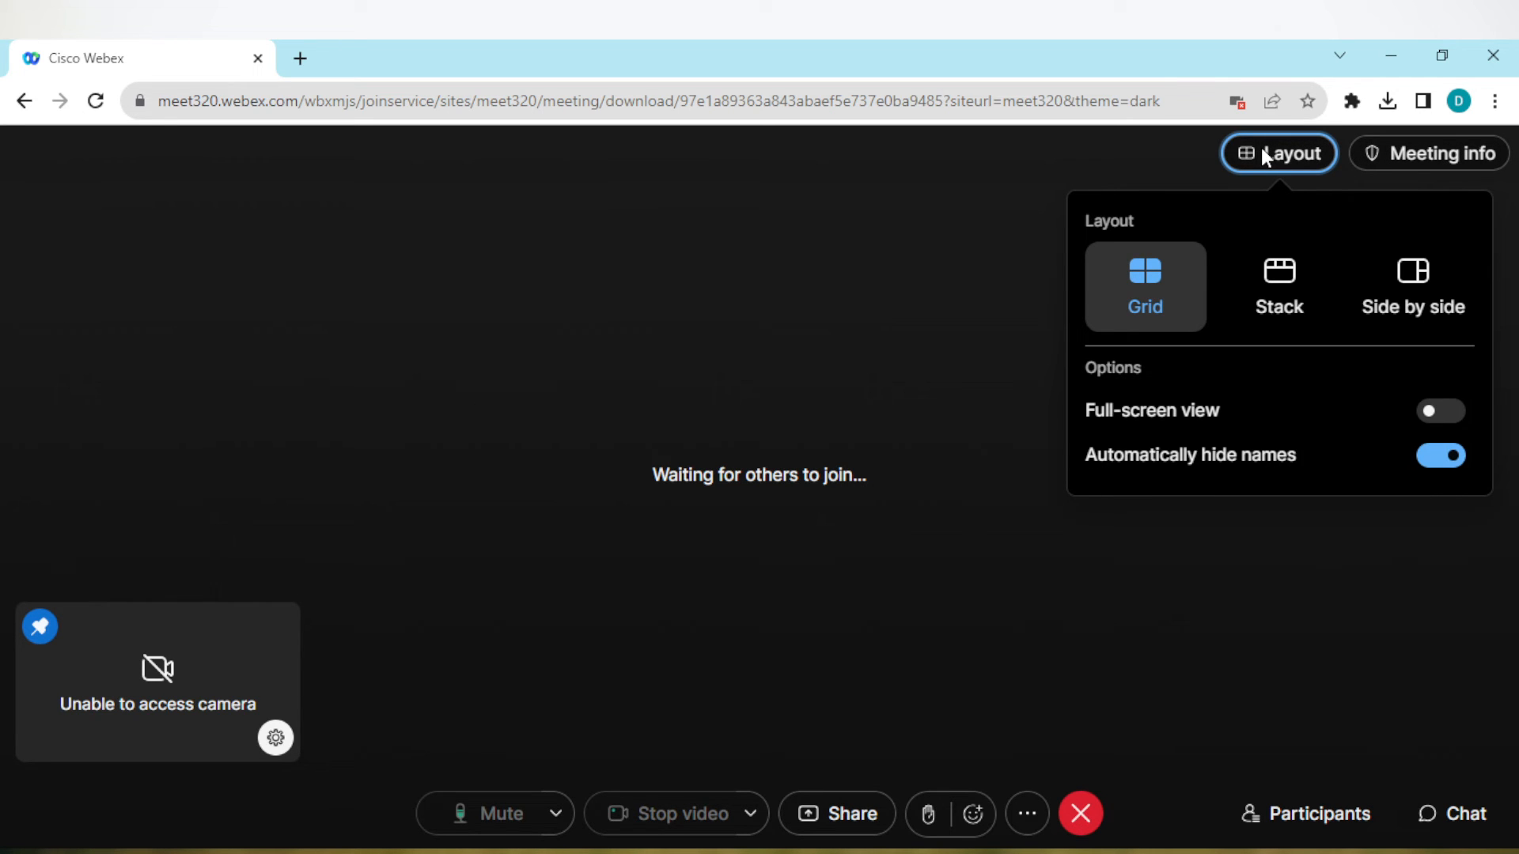
mouse_move(1158, 421)
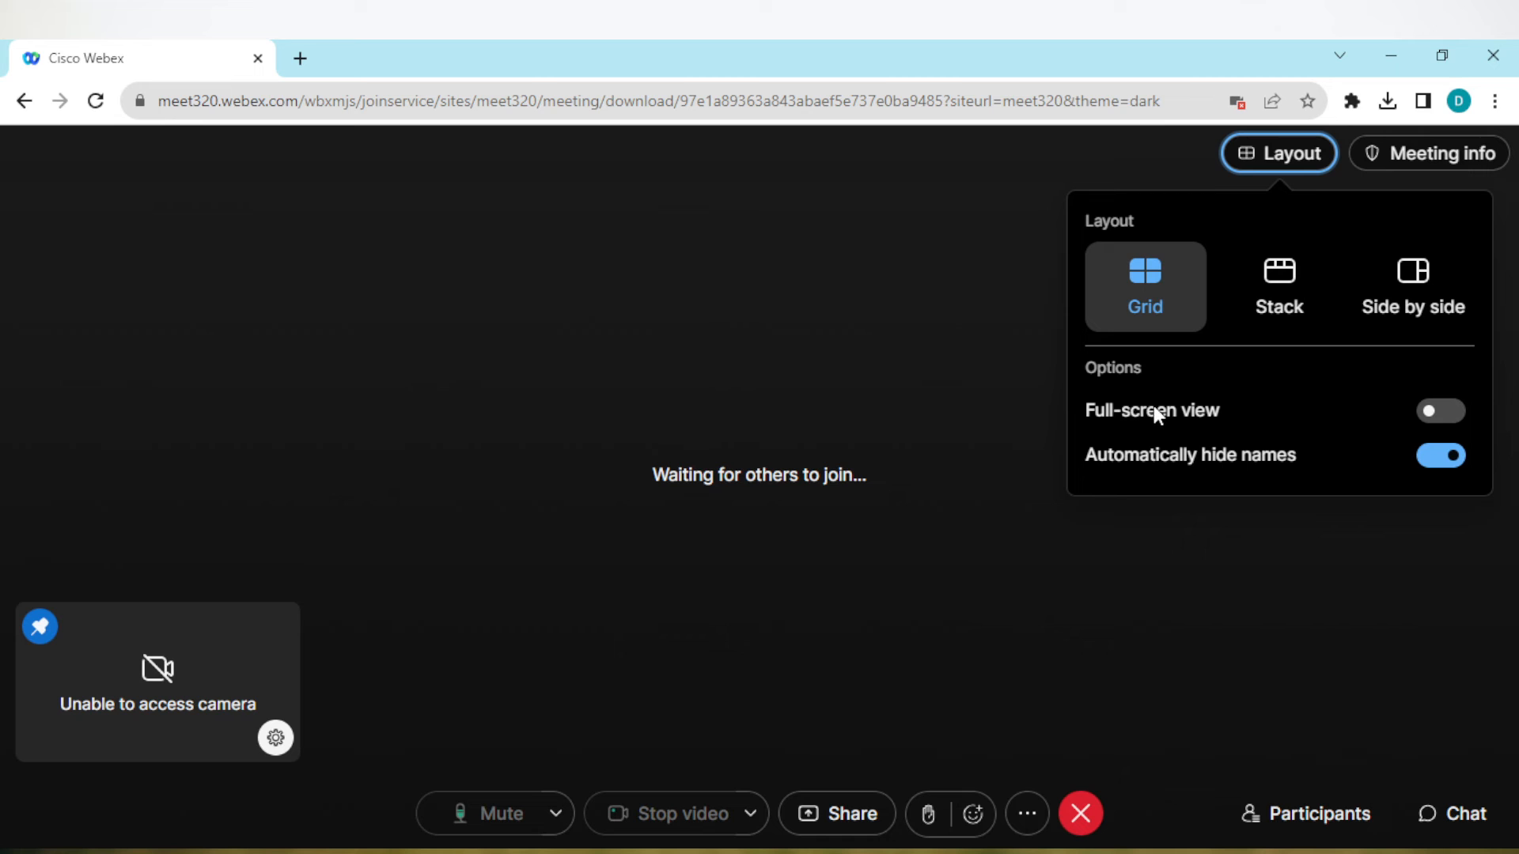
mouse_move(1178, 467)
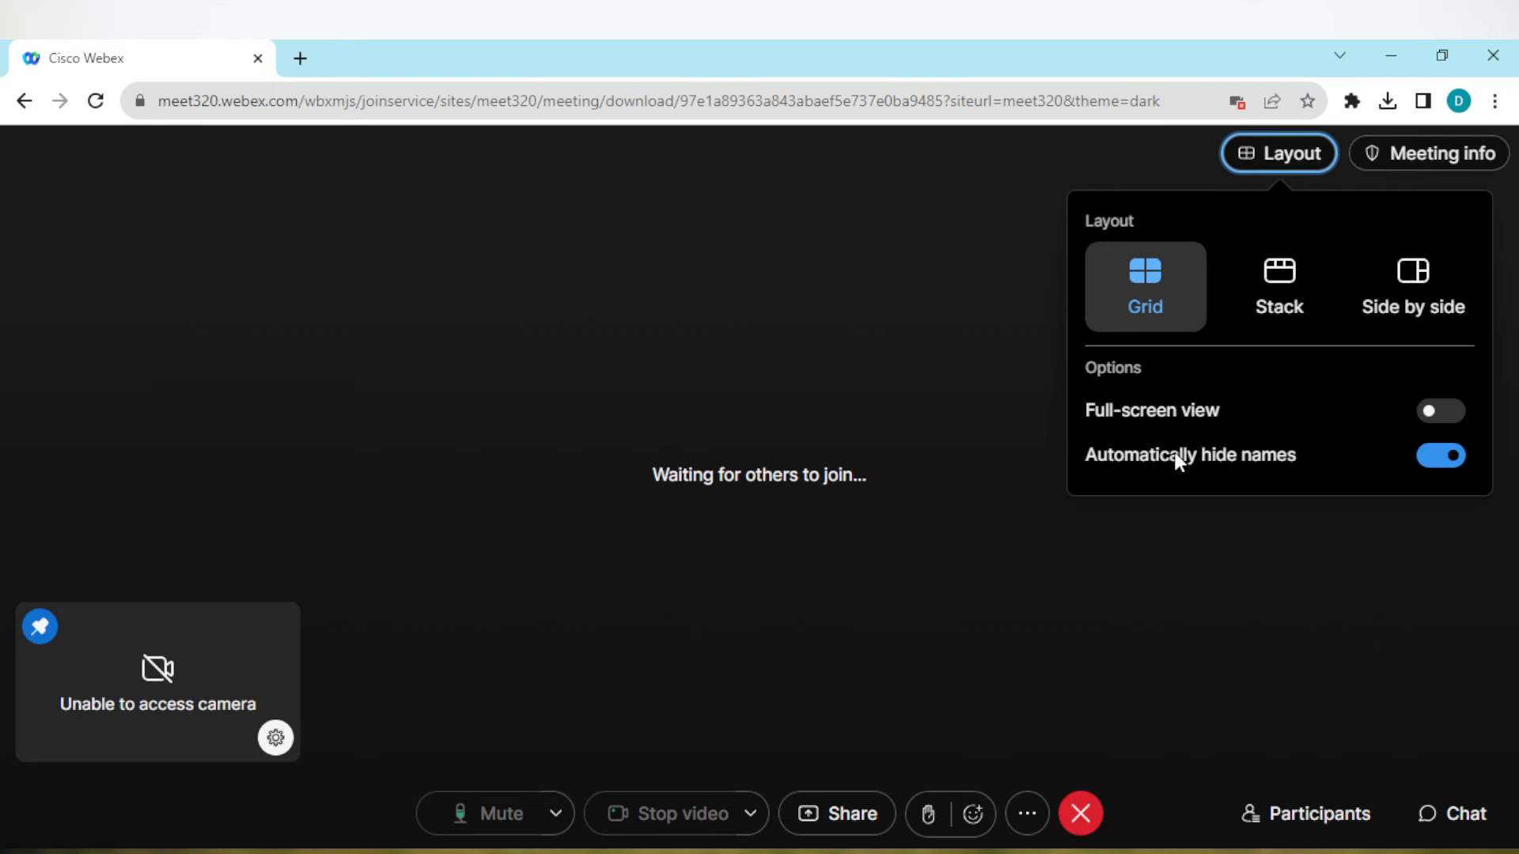
mouse_move(1256, 467)
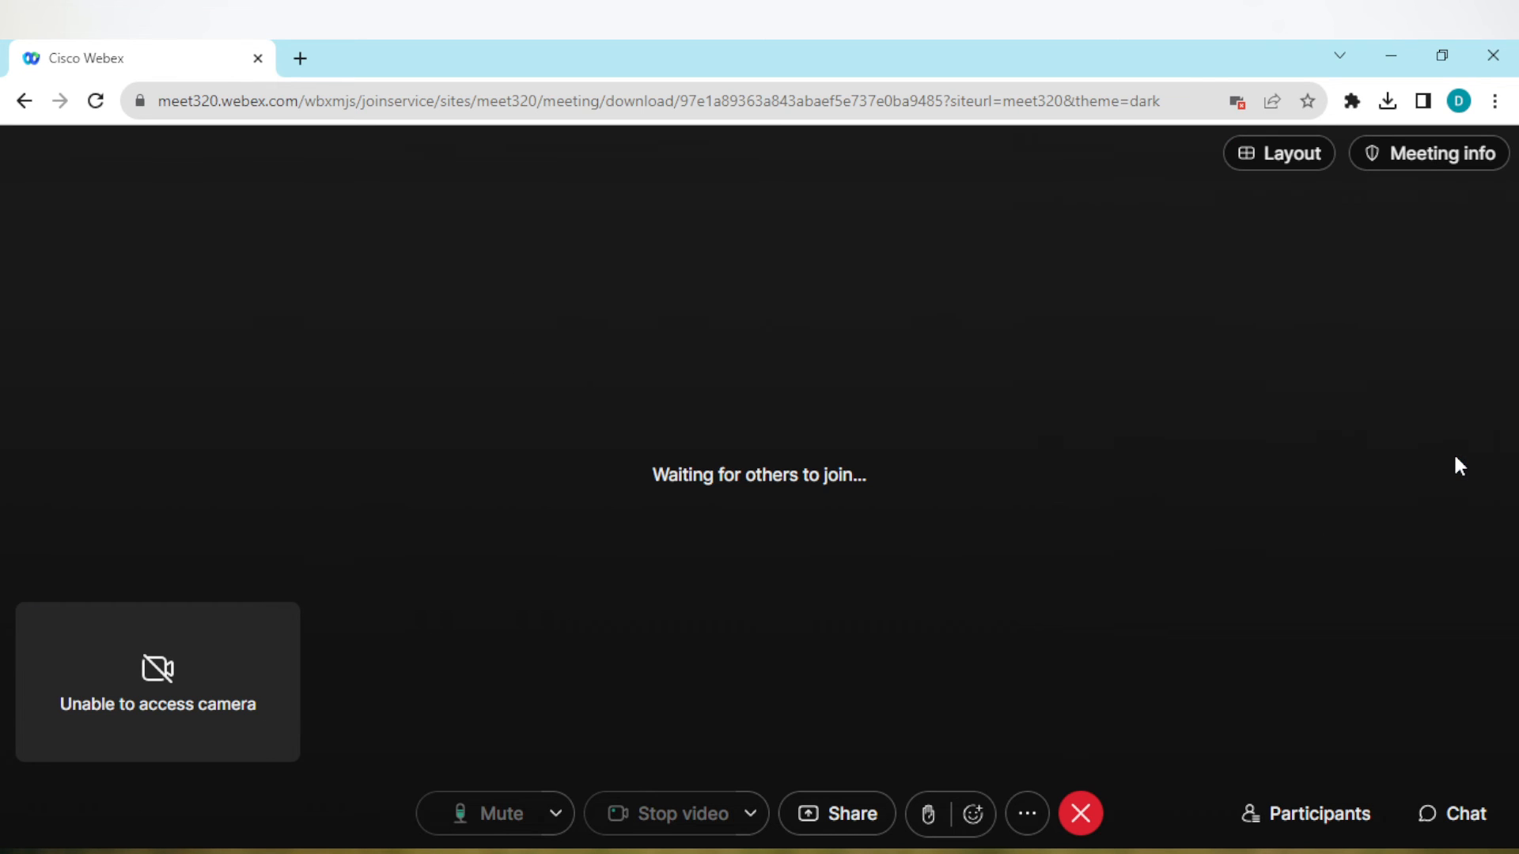
Show the Layout panel with Grid active and 'Automatically hide names' on
click(1278, 154)
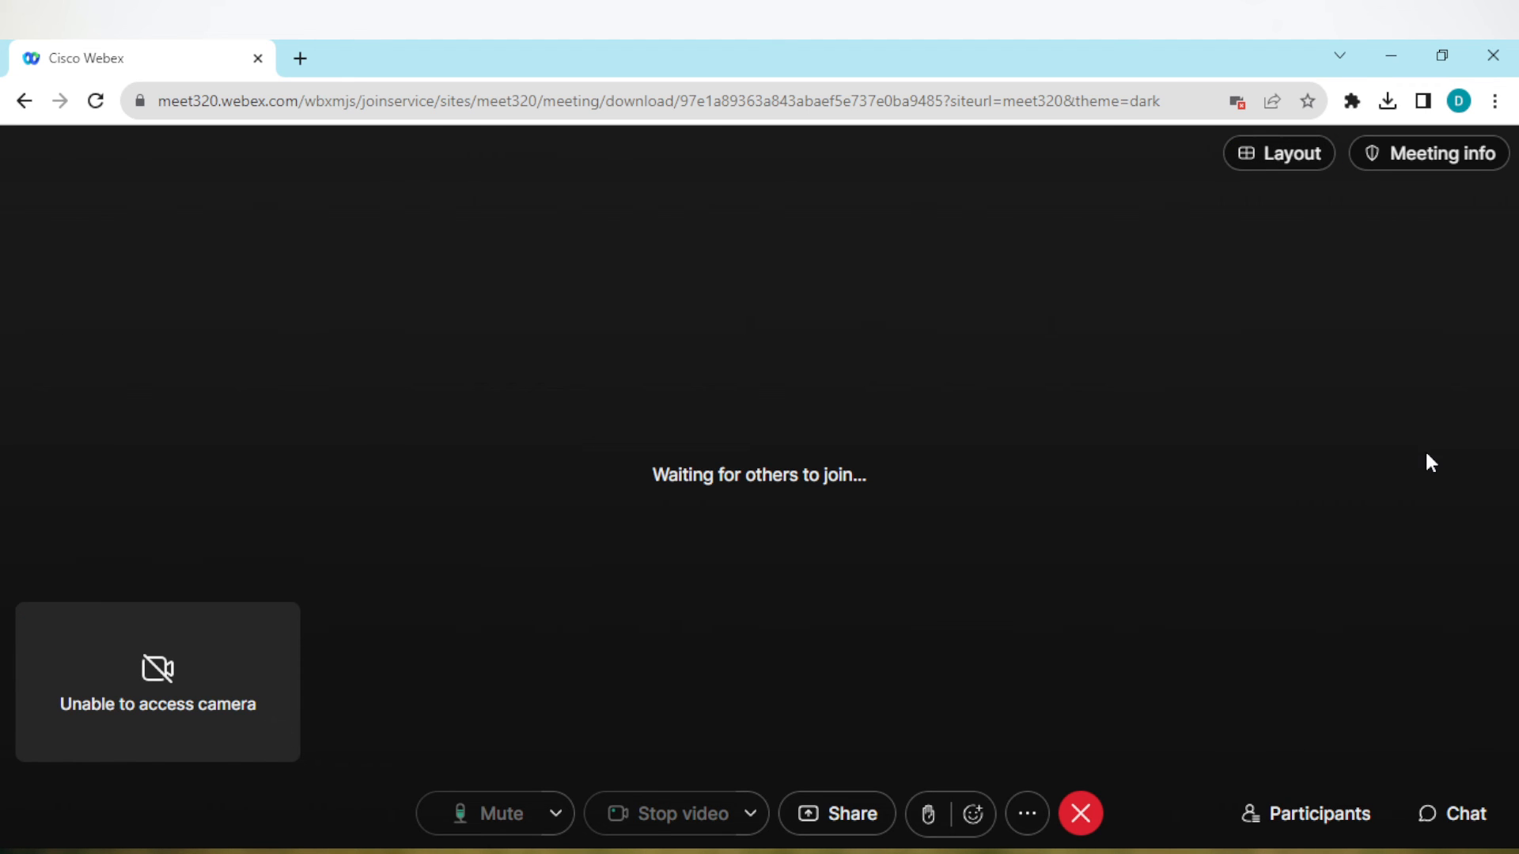
click(1278, 154)
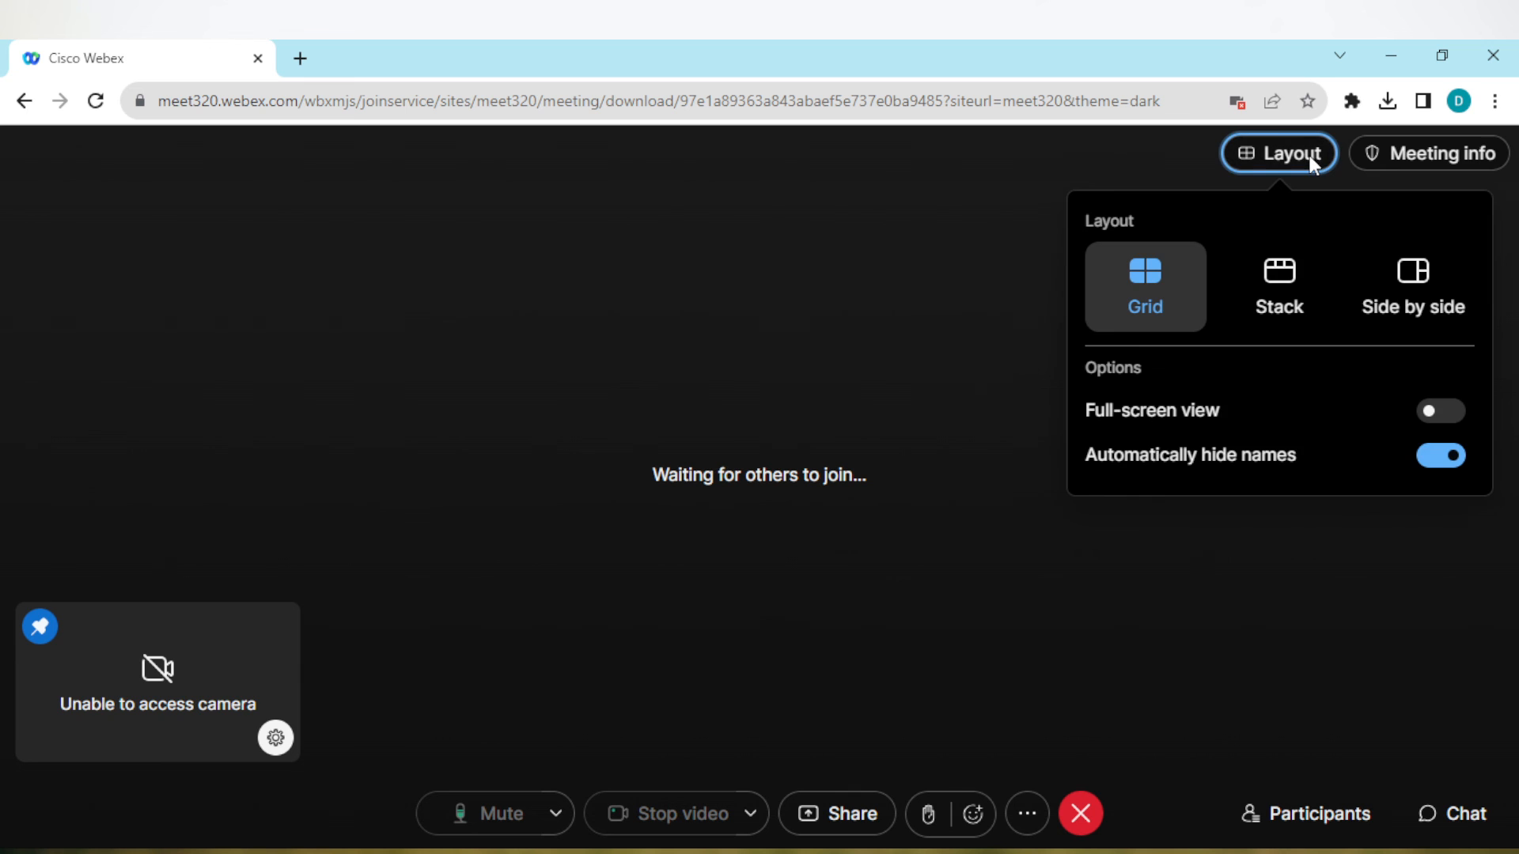